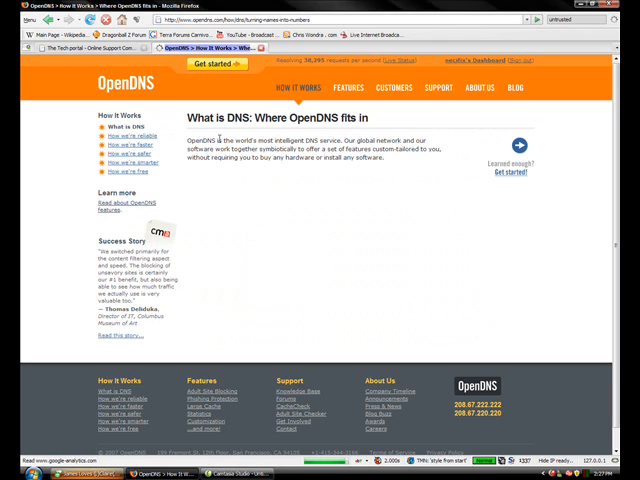
pyautogui.moveTo(392, 164)
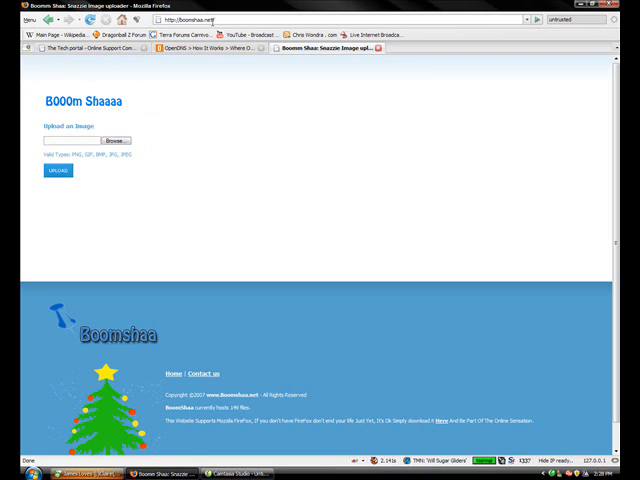
pyautogui.moveTo(156, 160)
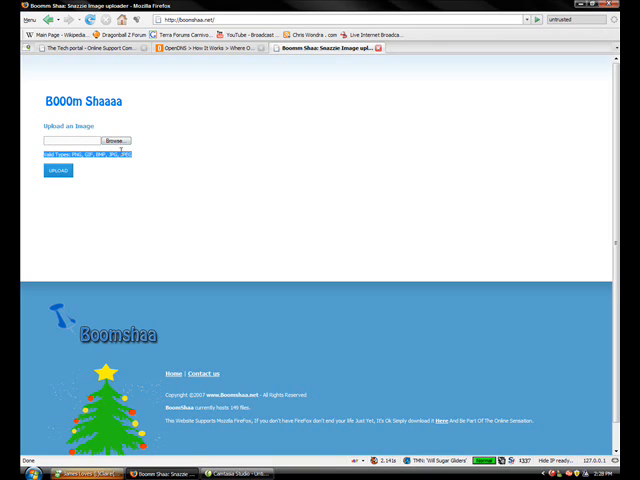
# - Dismiss the forum's image uploader file chooser without selecting anything
pyautogui.click(104, 140)
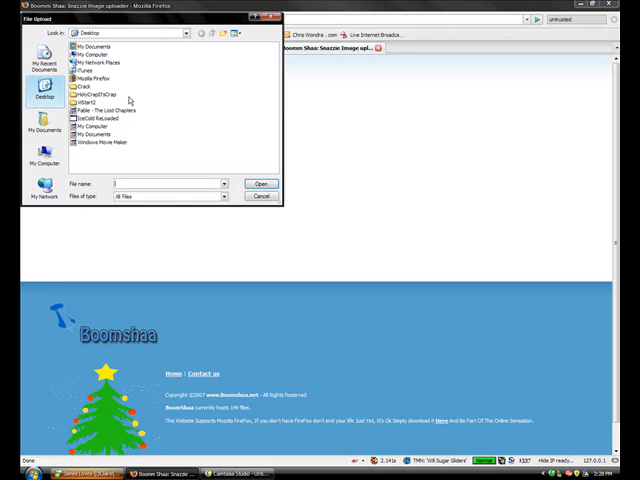
pyautogui.click(260, 196)
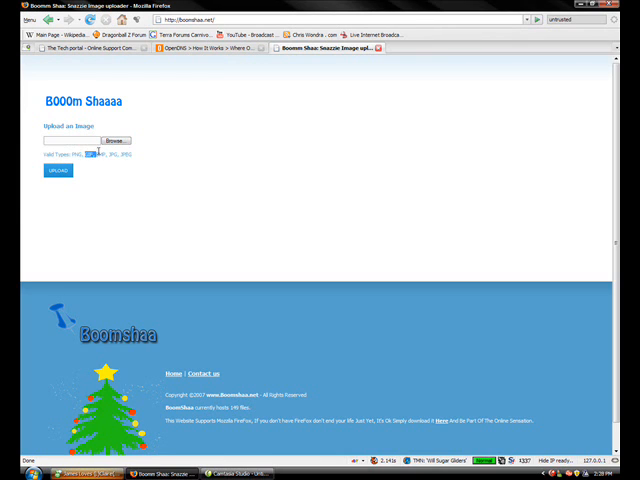
pyautogui.click(200, 50)
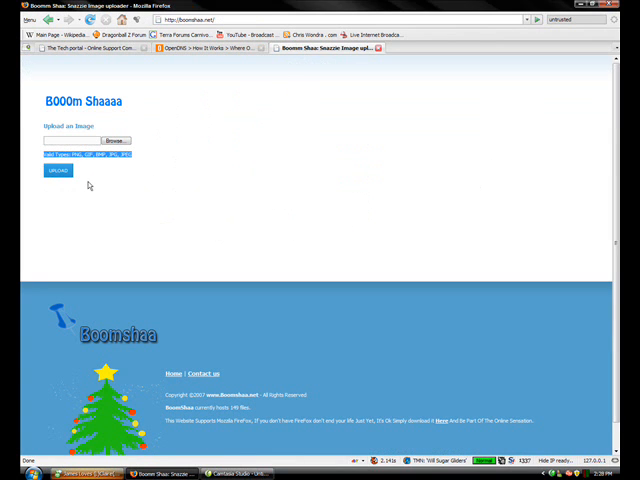
pyautogui.moveTo(470, 56)
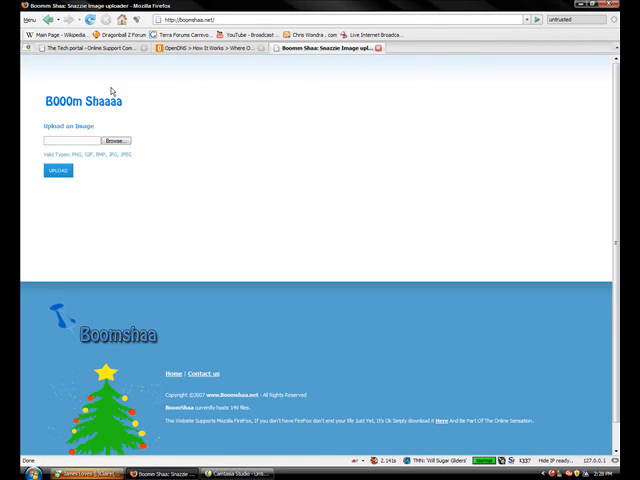
pyautogui.click(220, 20)
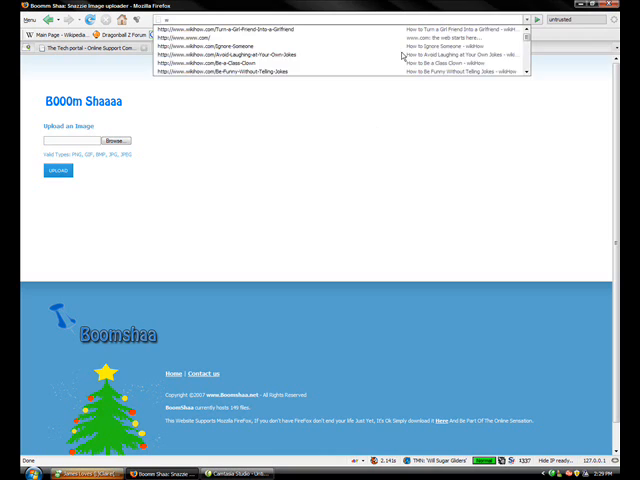
pyautogui.write('www.thetech')
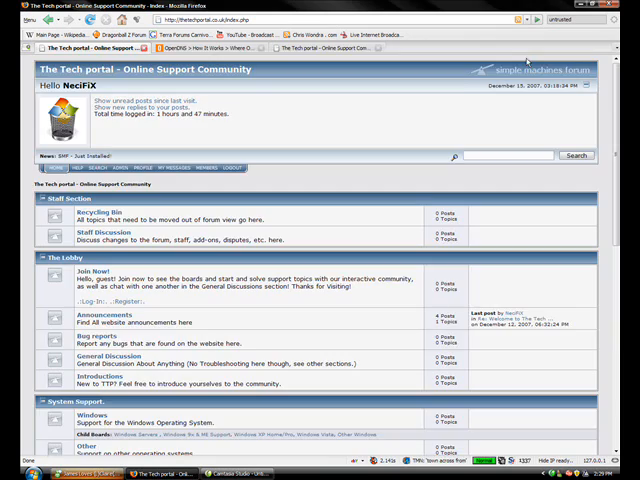
pyautogui.scroll(-3)
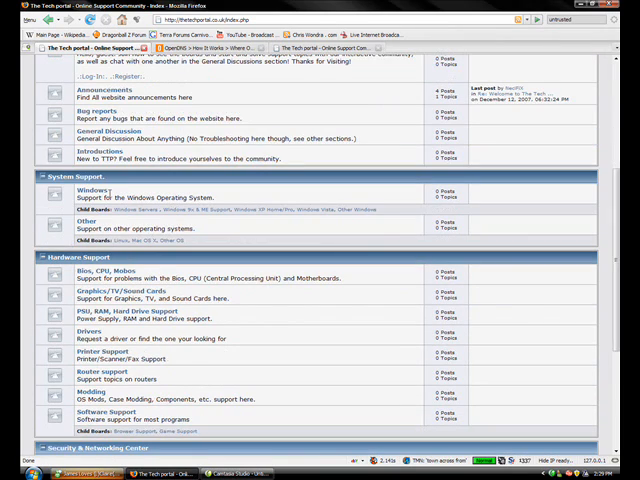
pyautogui.scroll(-3)
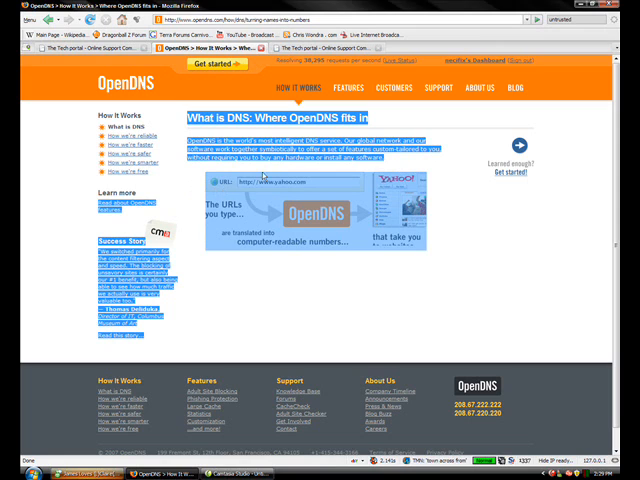
pyautogui.moveTo(316, 260)
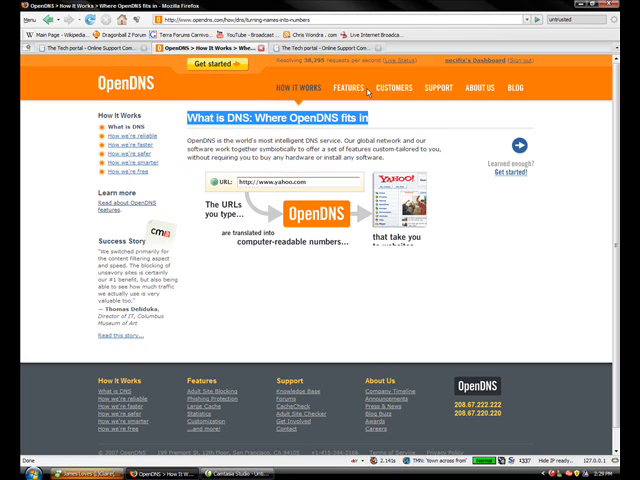
# - Go to the OpenDNS Features page, 'A free DNS service packed full of features'
pyautogui.click(348, 88)
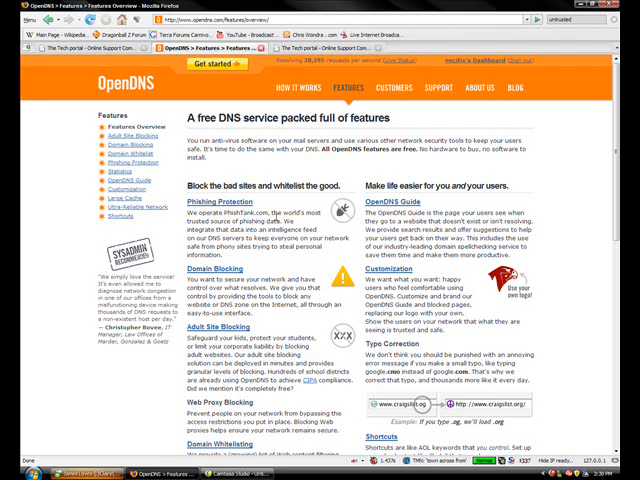
# - Scroll through the Features list and highlight the Web Proxy Blocking description
pyautogui.scroll(-3)
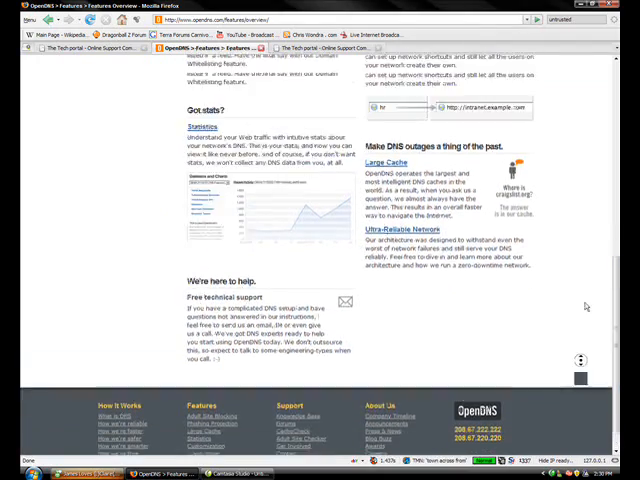
pyautogui.scroll(3)
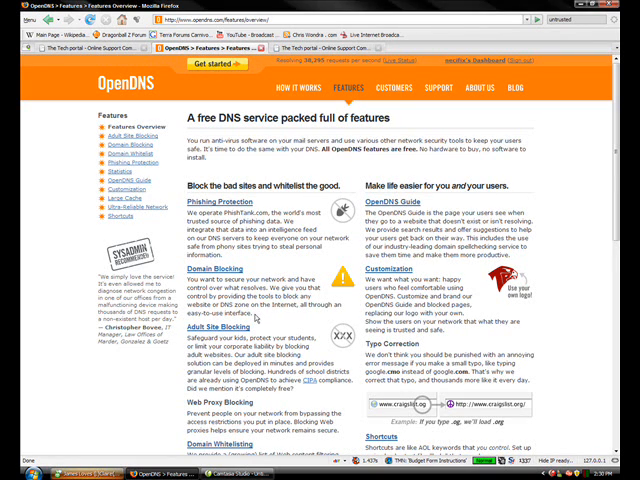
pyautogui.scroll(-3)
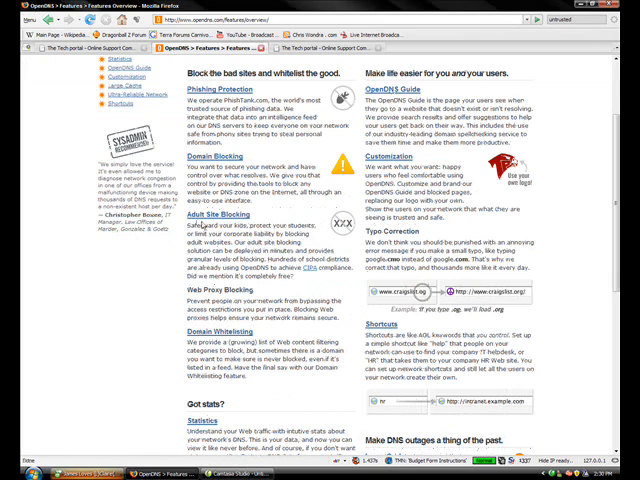
pyautogui.doubleClick(210, 216)
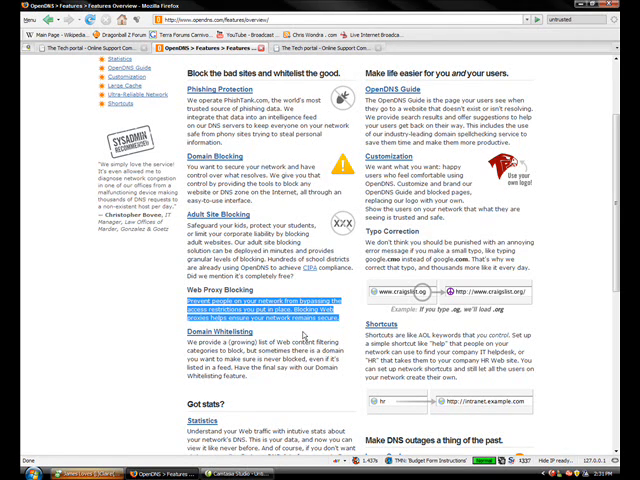
pyautogui.moveTo(302, 336)
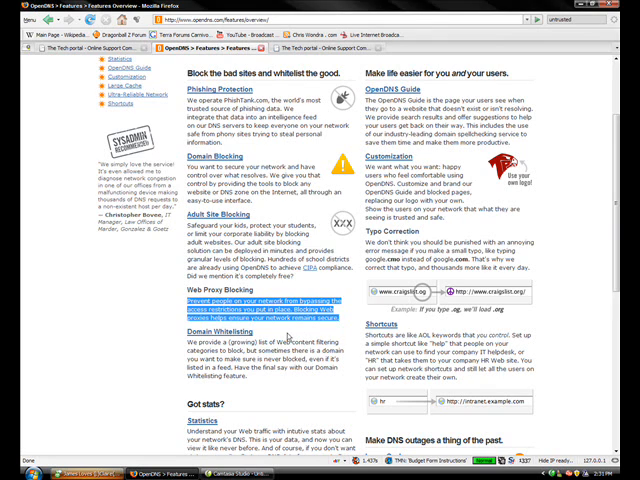
pyautogui.moveTo(286, 336)
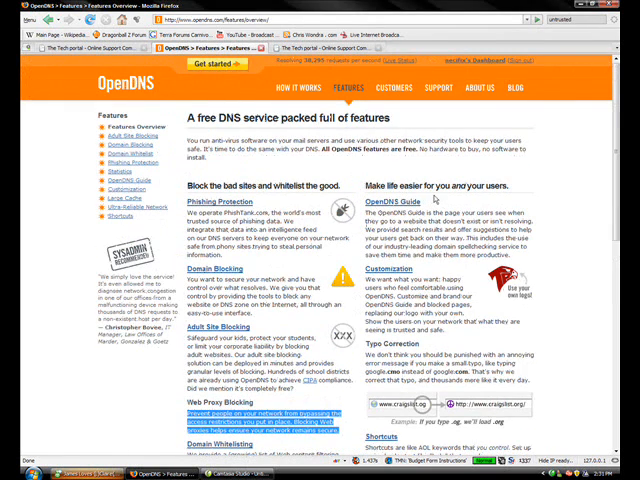
pyautogui.moveTo(452, 332)
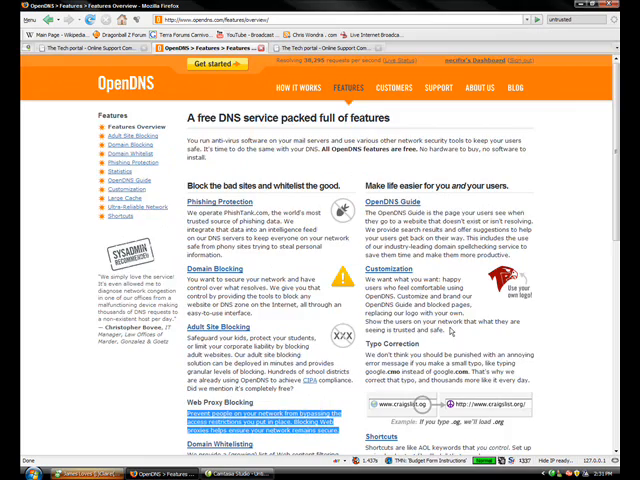
pyautogui.scroll(-3)
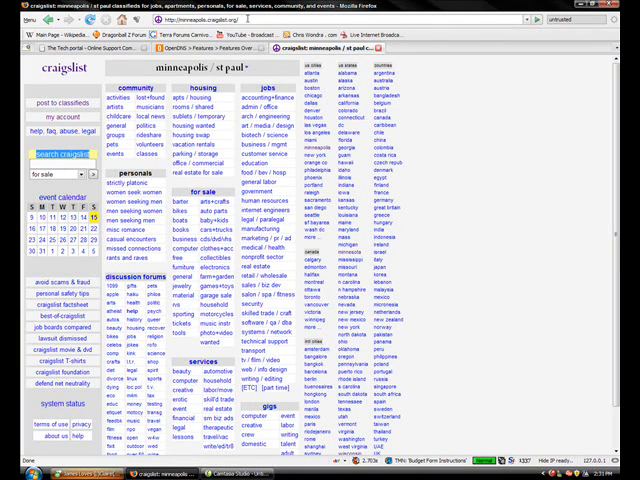
pyautogui.click(250, 22)
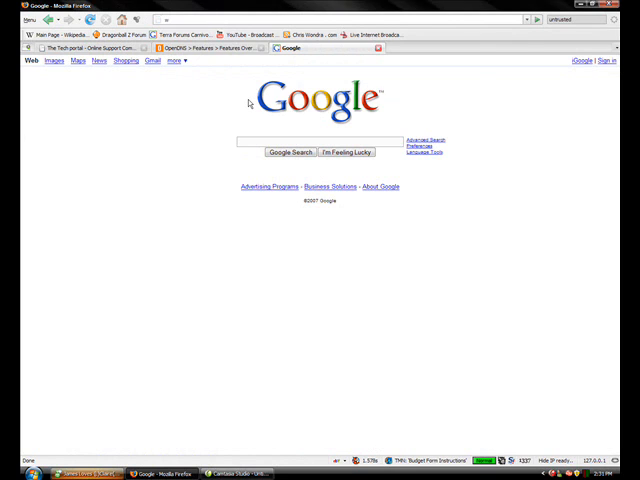
pyautogui.write('www.thetech')
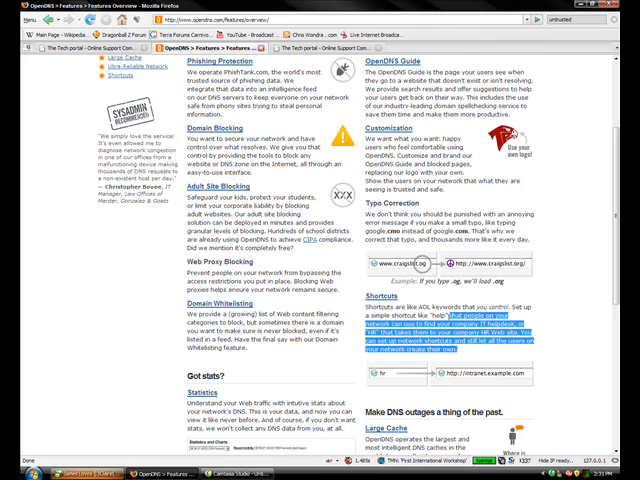
# - Scroll down to the Typo Correction and Shortcuts feature descriptions
pyautogui.scroll(-3)
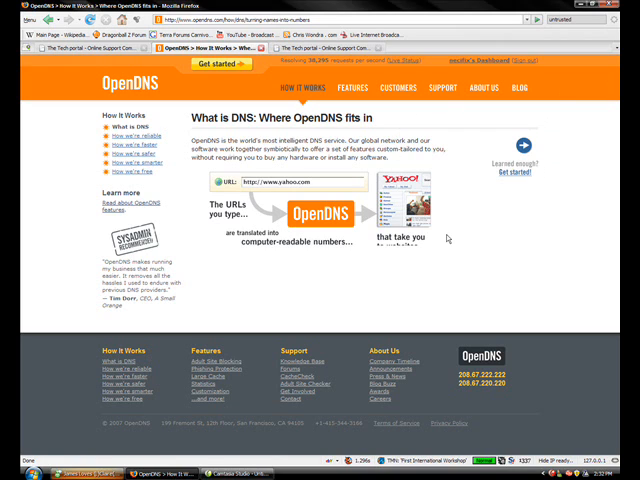
pyautogui.moveTo(448, 236)
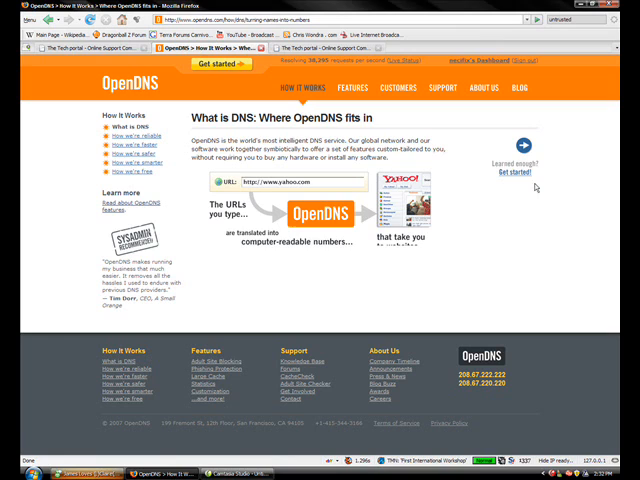
pyautogui.moveTo(590, 12)
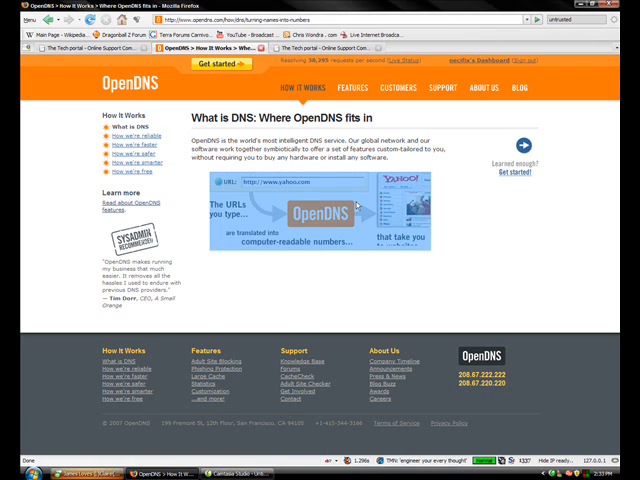
pyautogui.moveTo(548, 172)
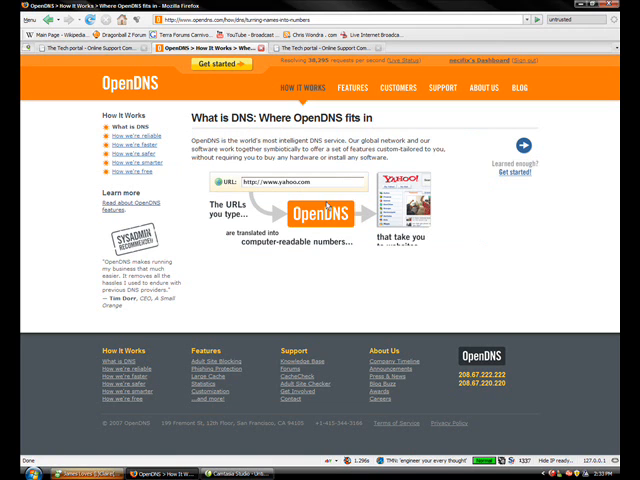
# - Switch over to The Tech Portal forum's support community index
pyautogui.press('ctrl+a')
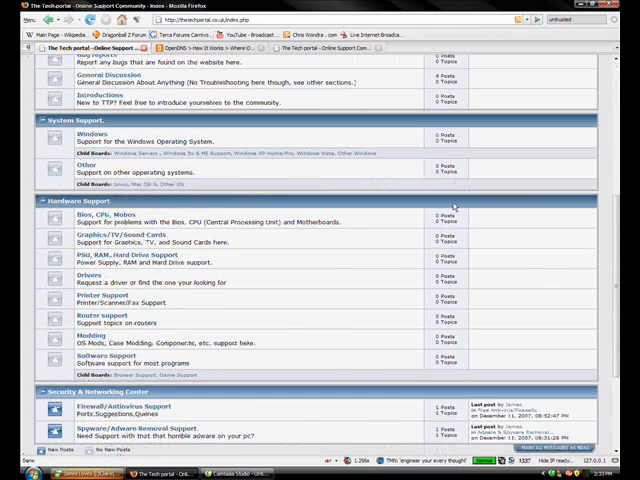
# - Scroll the forum board list from the hardware sections toward the welcome area
pyautogui.scroll(-3)
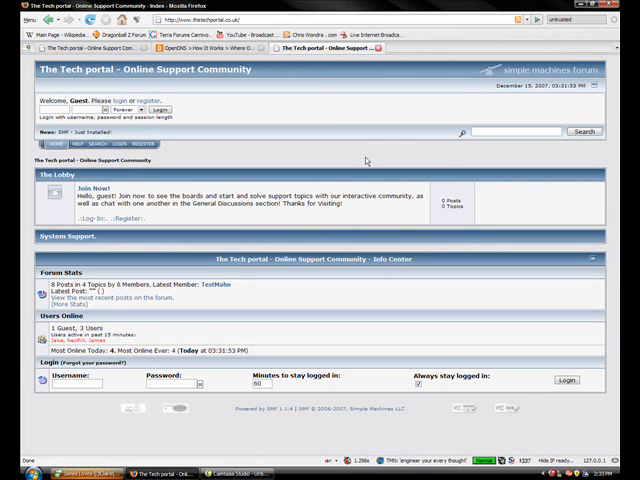
pyautogui.moveTo(228, 336)
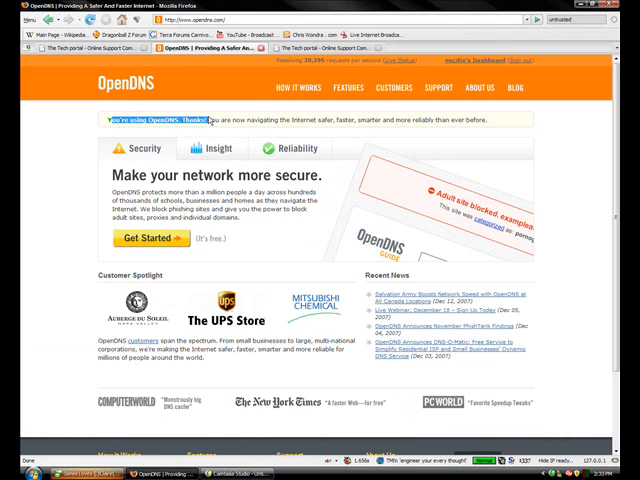
# - Show the Insight panel in the homepage's Security/Insight/Reliability banner
pyautogui.click(208, 148)
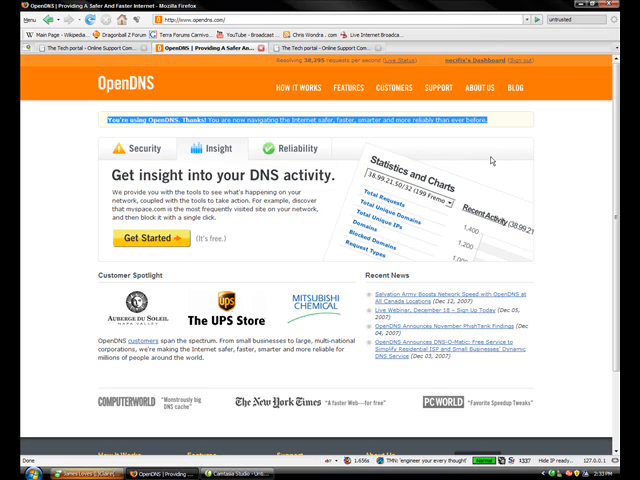